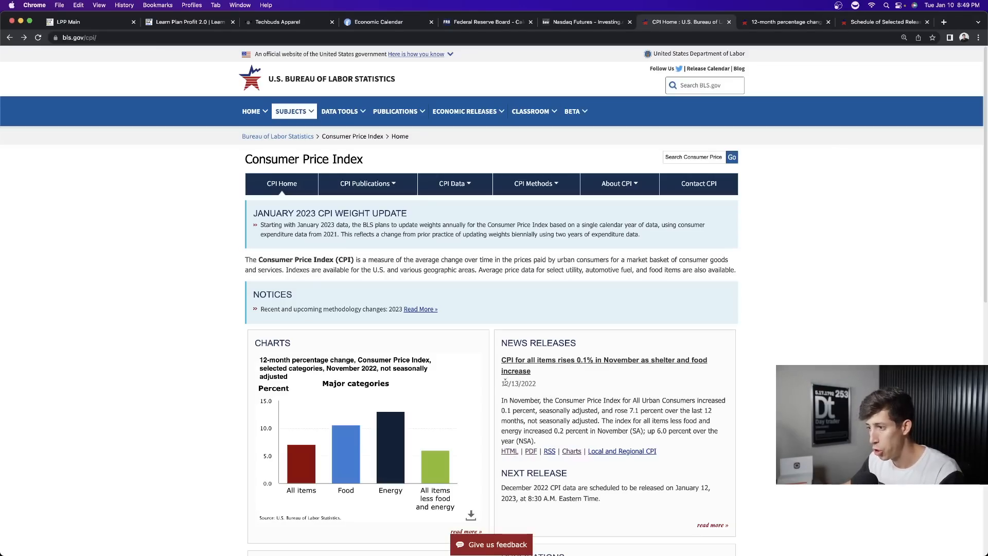
# Step: Scroll the QQQ 1-hour chart back to the December 13 CPI spike candle
pyautogui.doubleClick(519, 383)
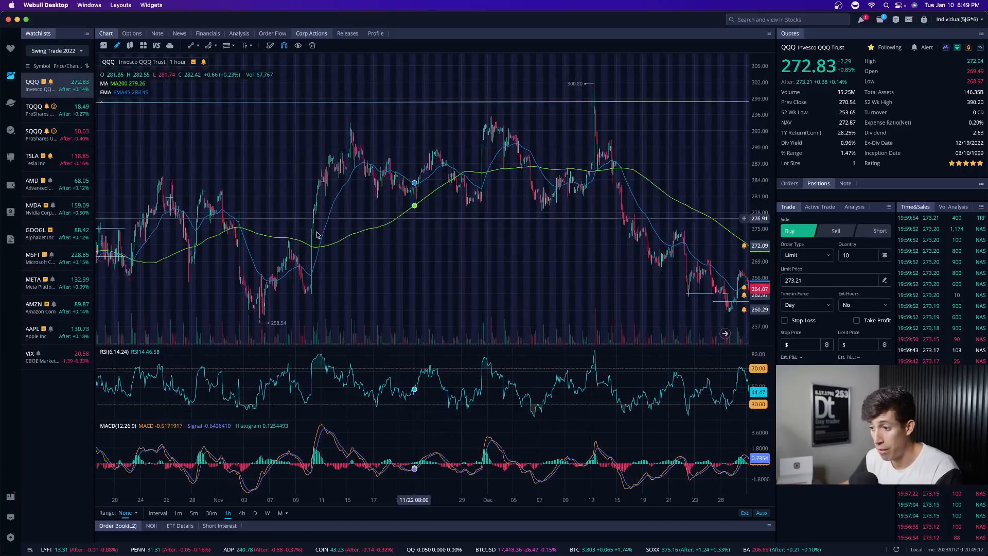
pyautogui.moveTo(464, 219)
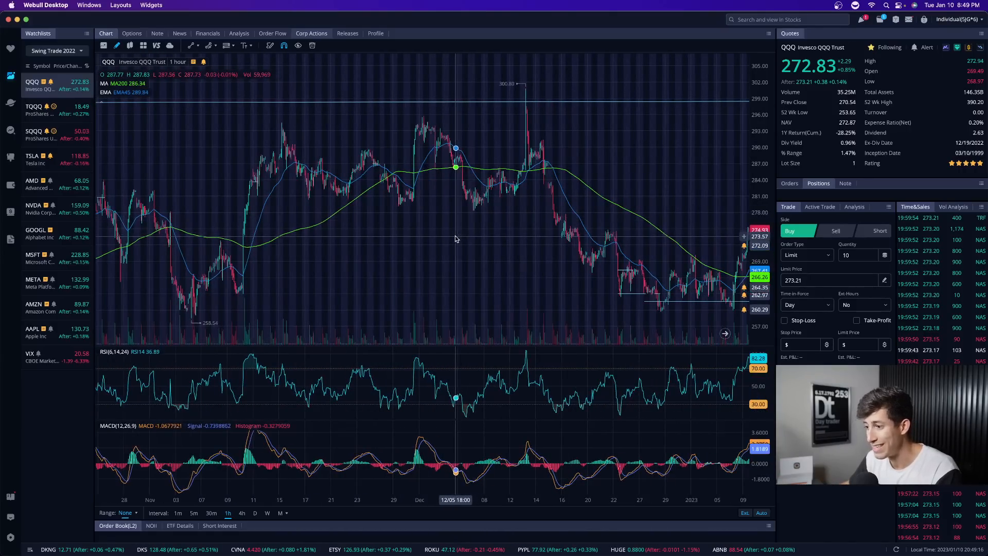
pyautogui.moveTo(522, 230)
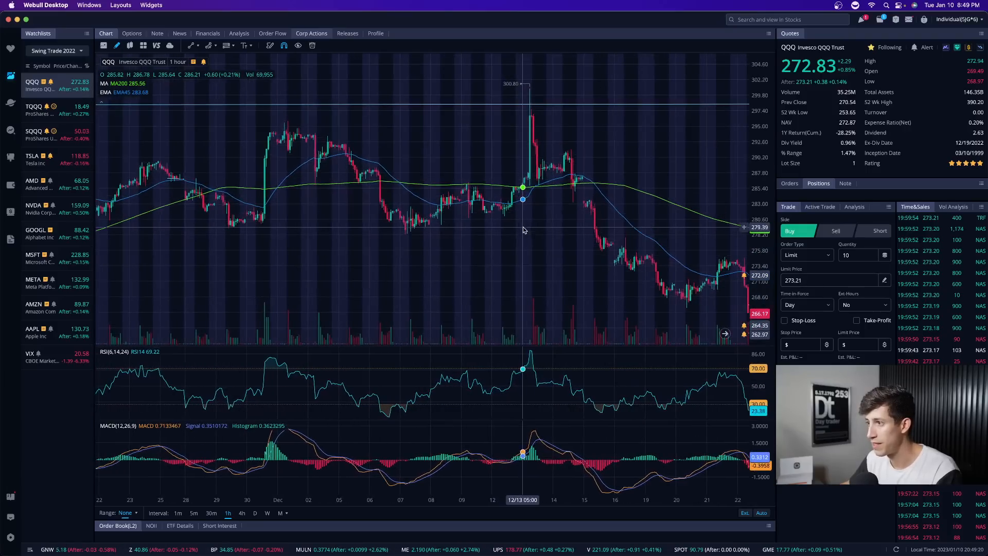
pyautogui.moveTo(527, 177)
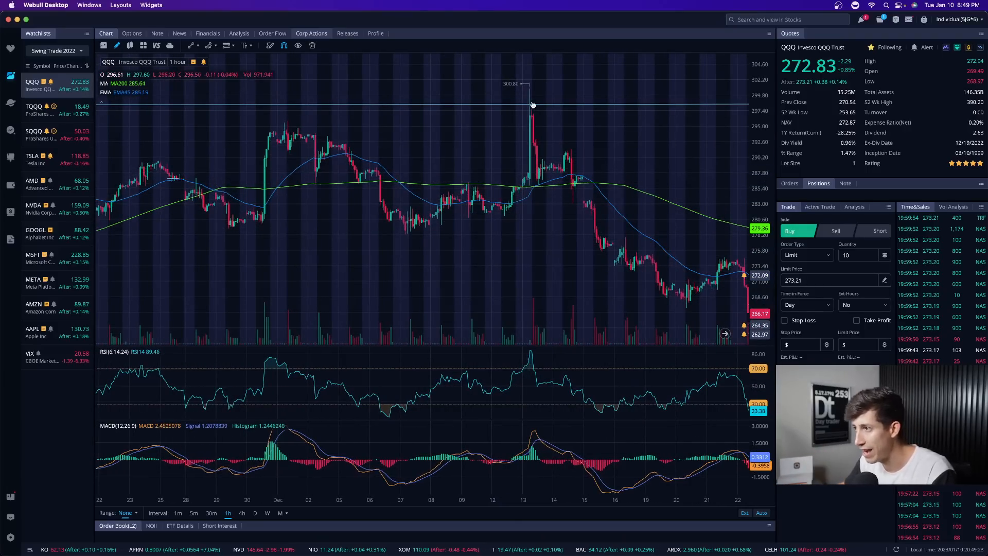
pyautogui.moveTo(529, 98)
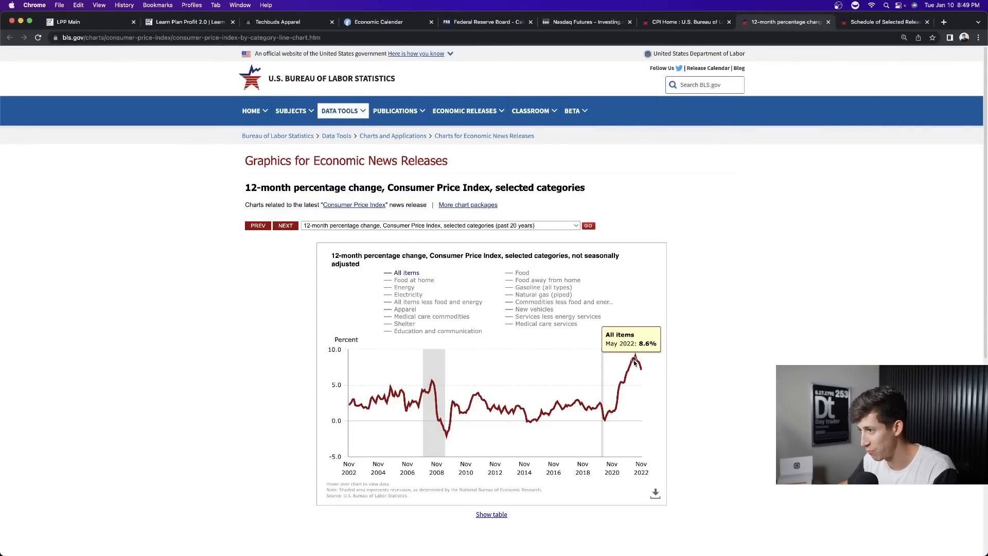
pyautogui.moveTo(635, 358)
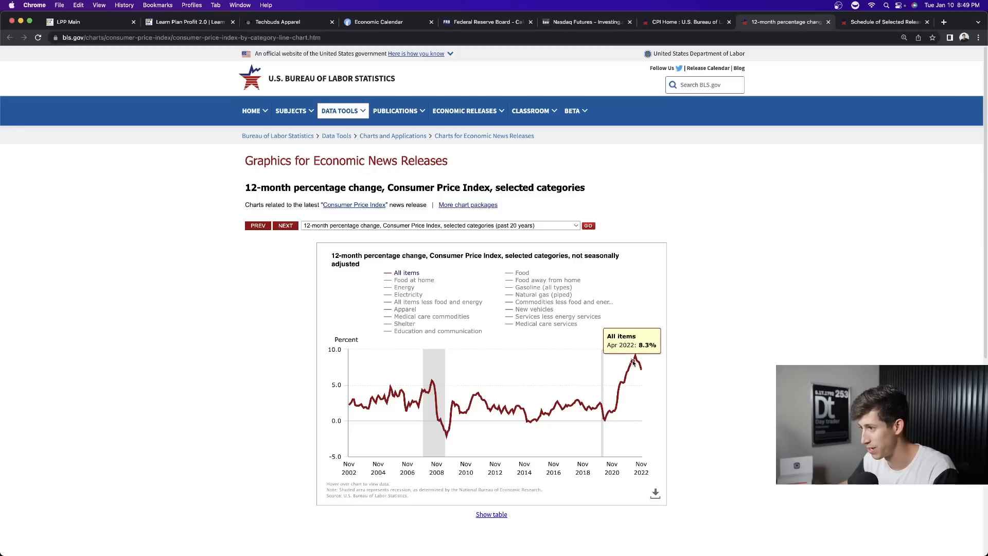
pyautogui.moveTo(636, 360)
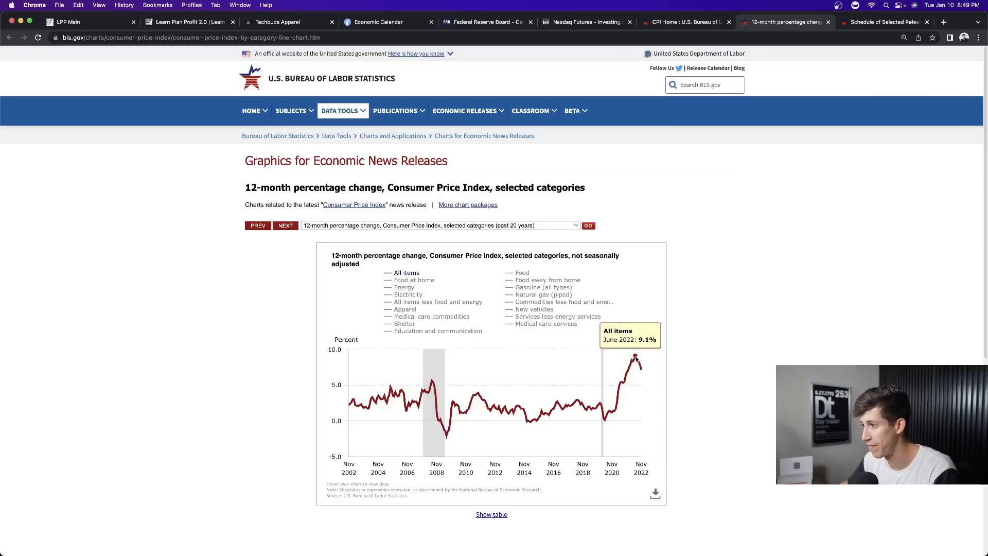
pyautogui.moveTo(642, 369)
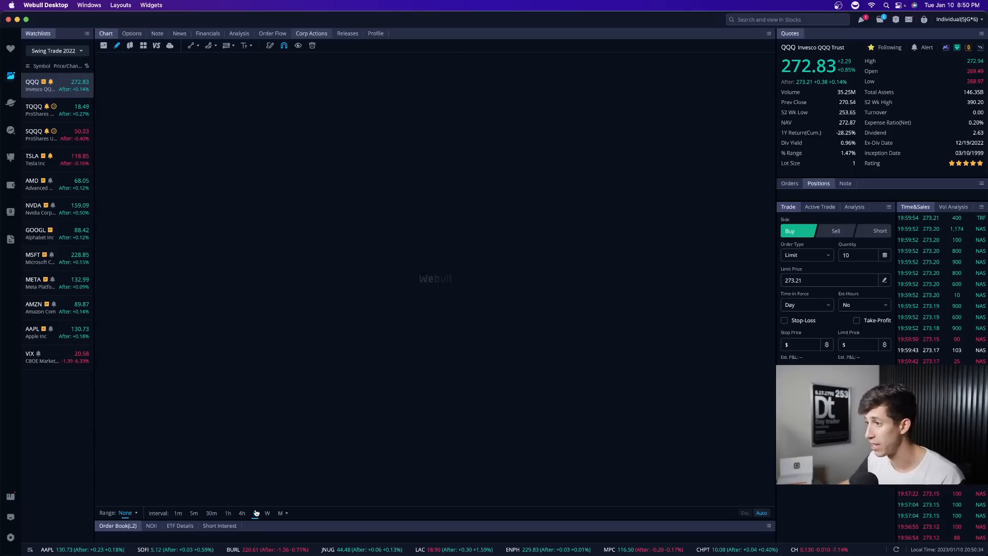
# Step: Switch QQQ to daily candles and view the December 2022 CPI reactions
pyautogui.click(255, 512)
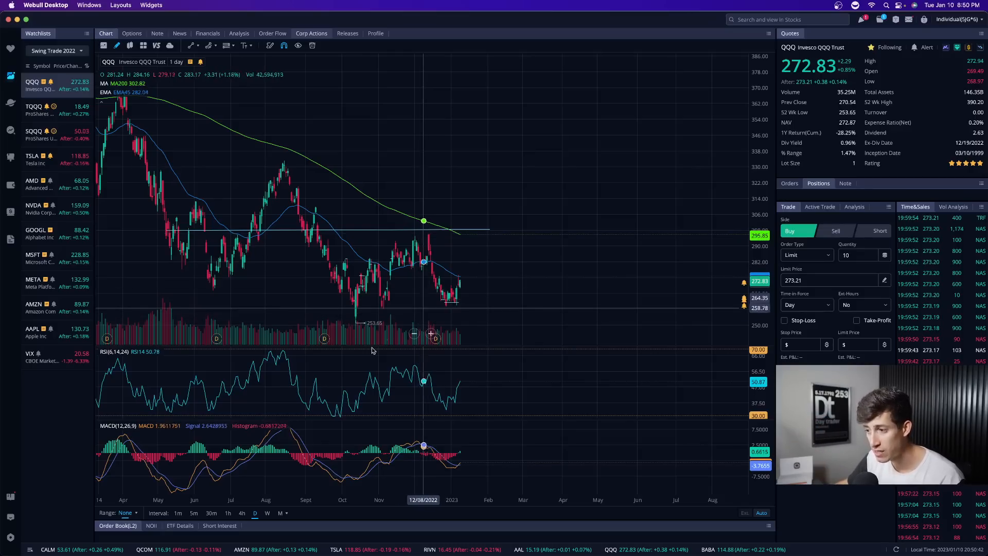
pyautogui.click(228, 513)
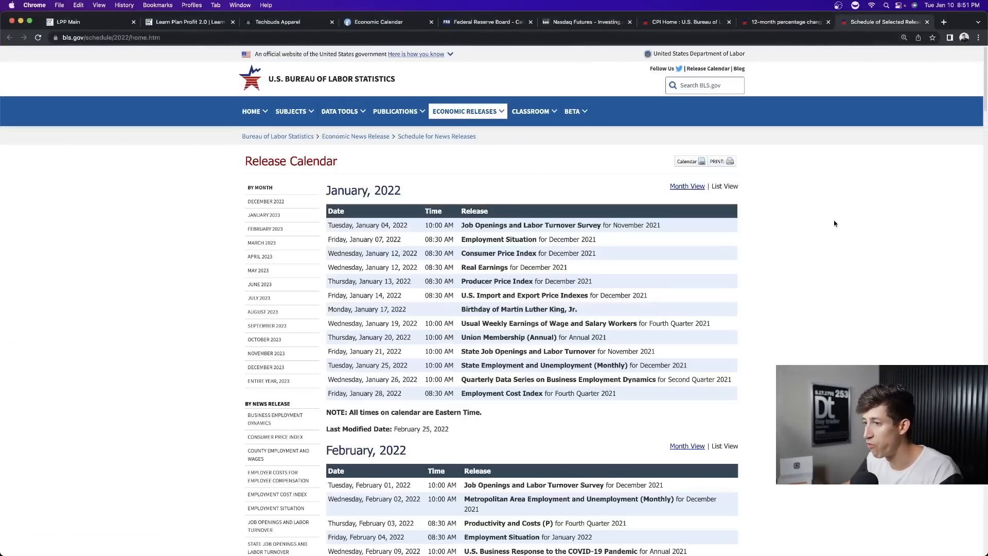
# Step: Scroll the BLS 2022 calendar down to October's table showing CPI on October 13
pyautogui.scroll(-3)
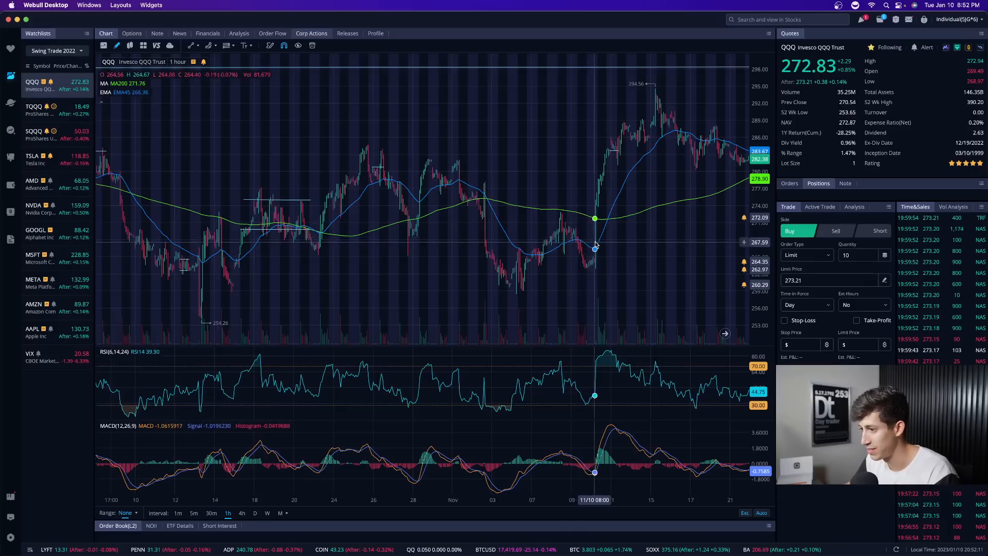
pyautogui.moveTo(595, 261)
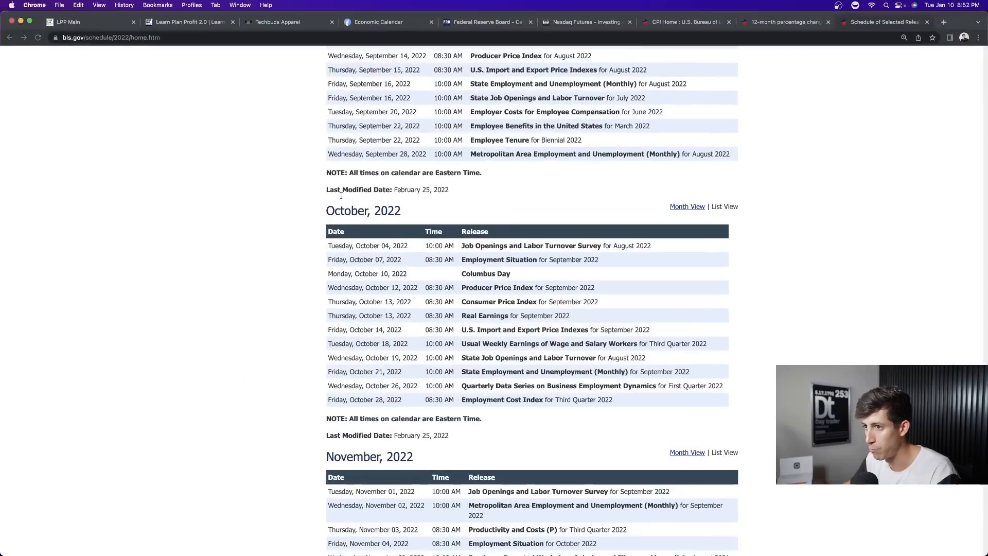
pyautogui.scroll(-3)
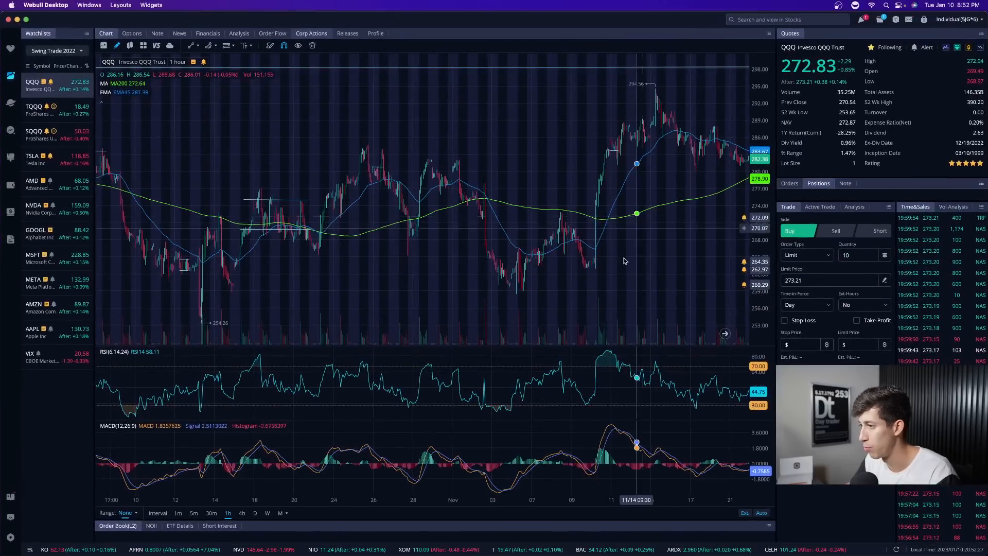
pyautogui.moveTo(596, 262)
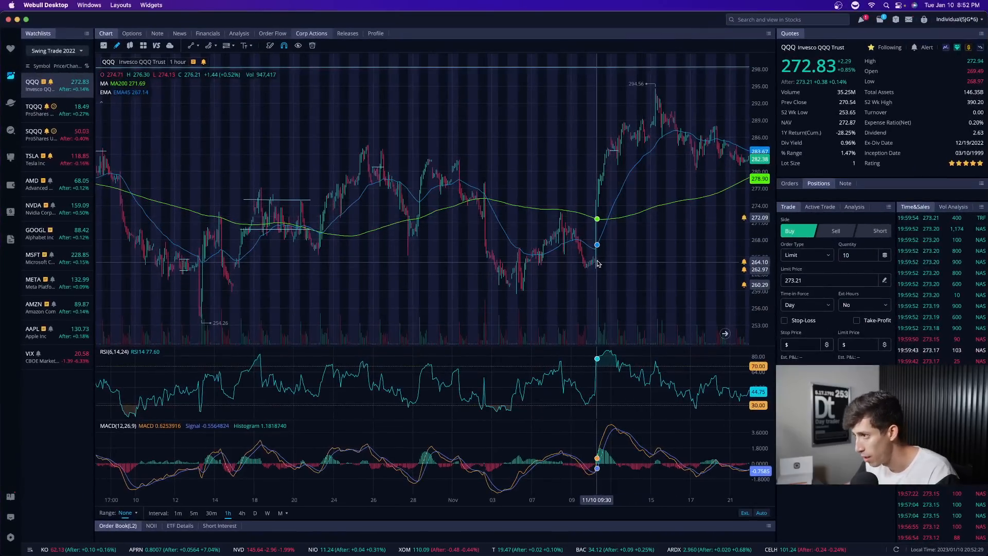
pyautogui.moveTo(604, 263)
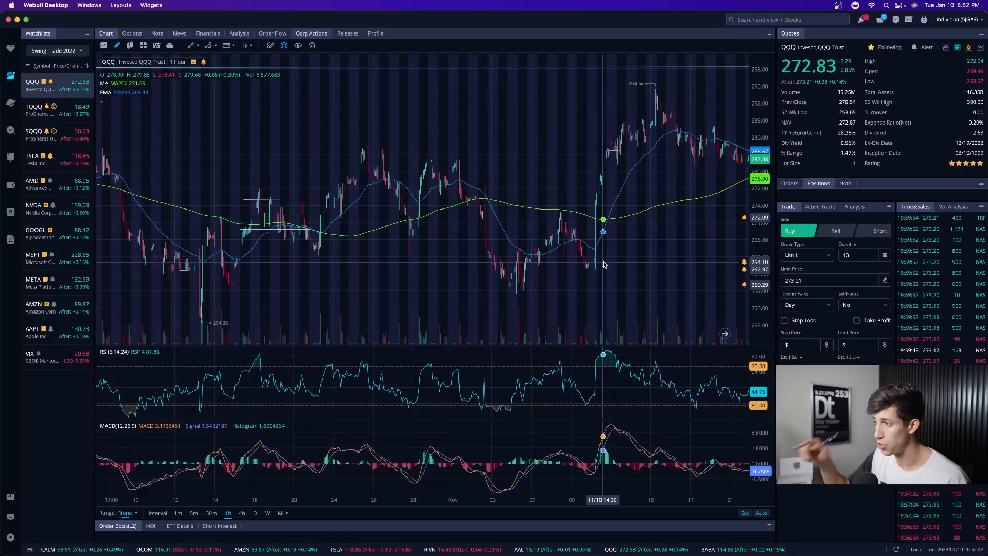
pyautogui.moveTo(588, 271)
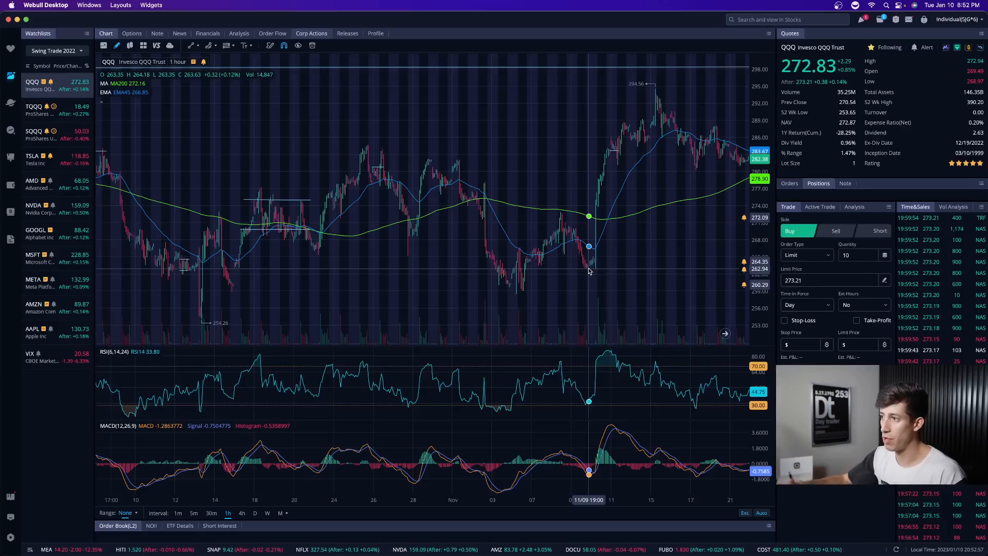
pyautogui.moveTo(596, 258)
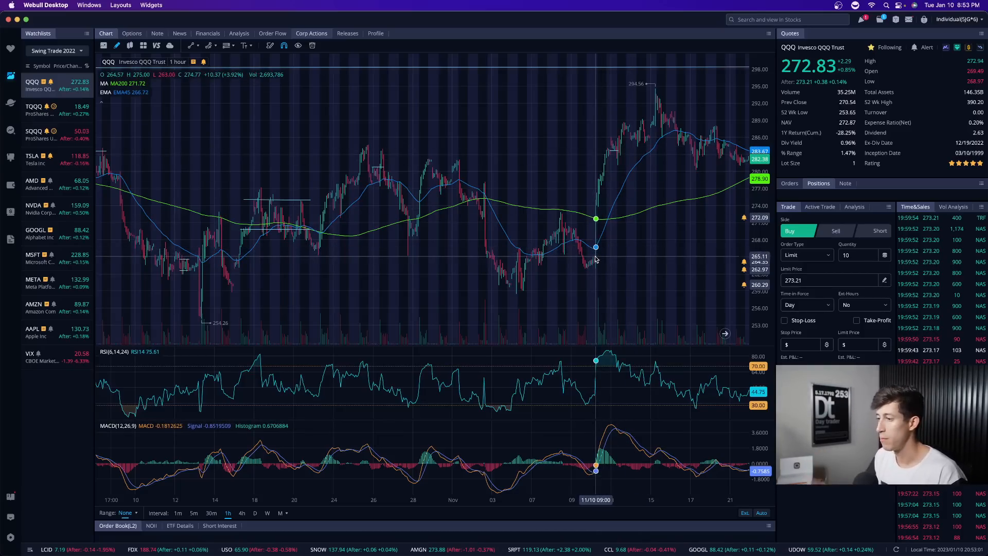
pyautogui.moveTo(547, 208)
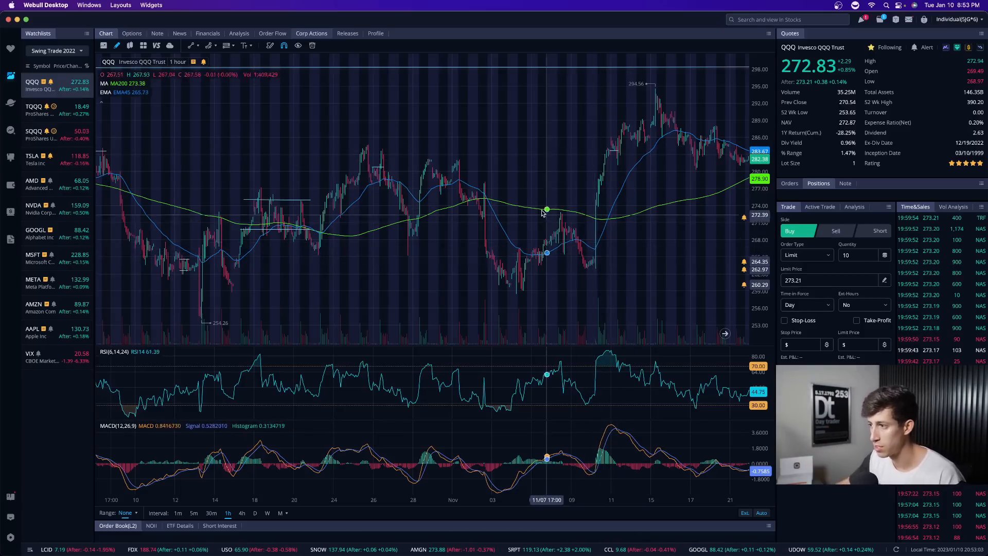
pyautogui.moveTo(586, 246)
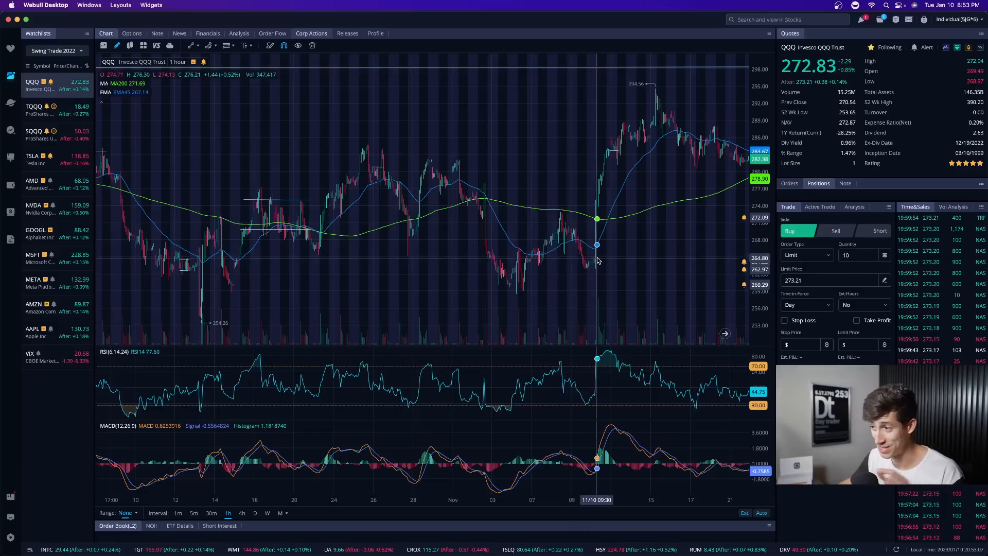
pyautogui.moveTo(628, 175)
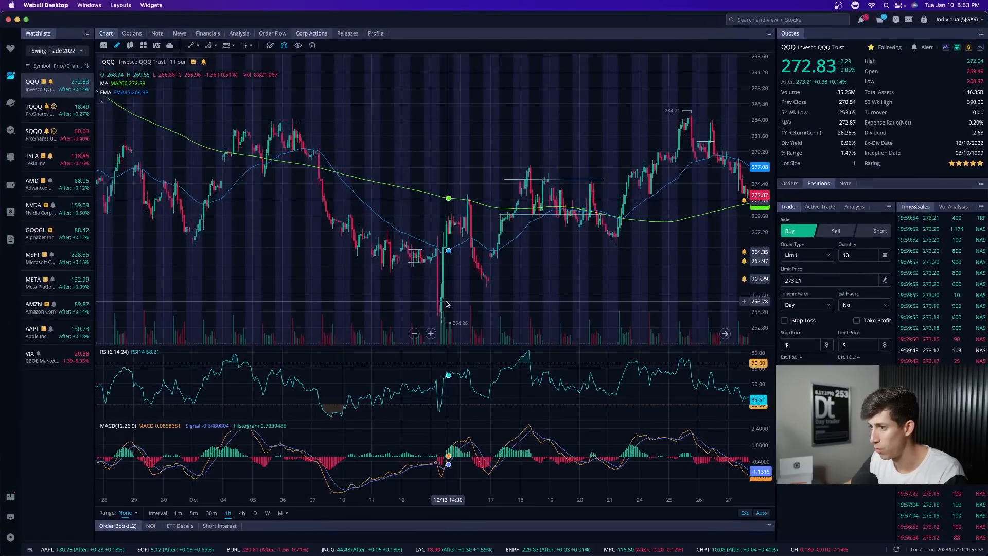
pyautogui.moveTo(439, 314)
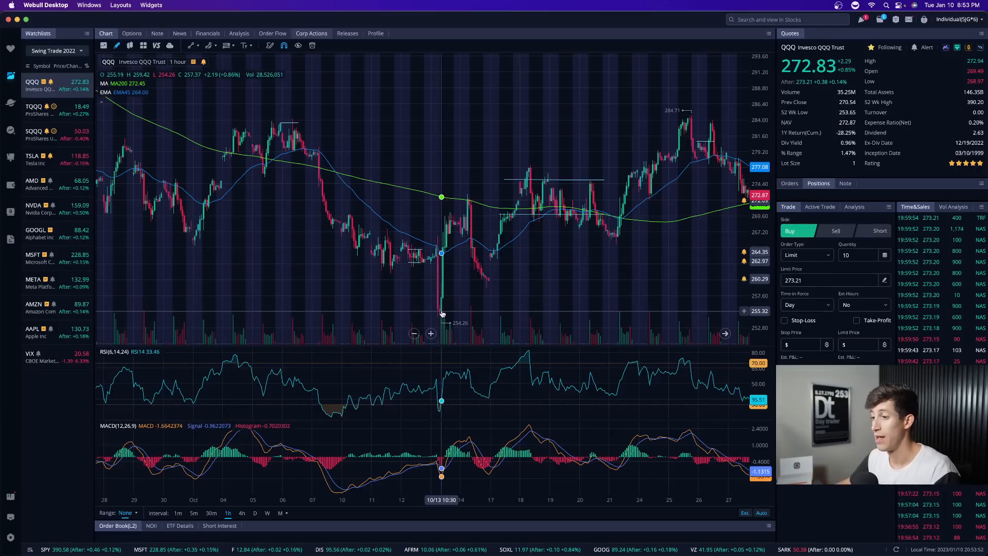
pyautogui.moveTo(450, 240)
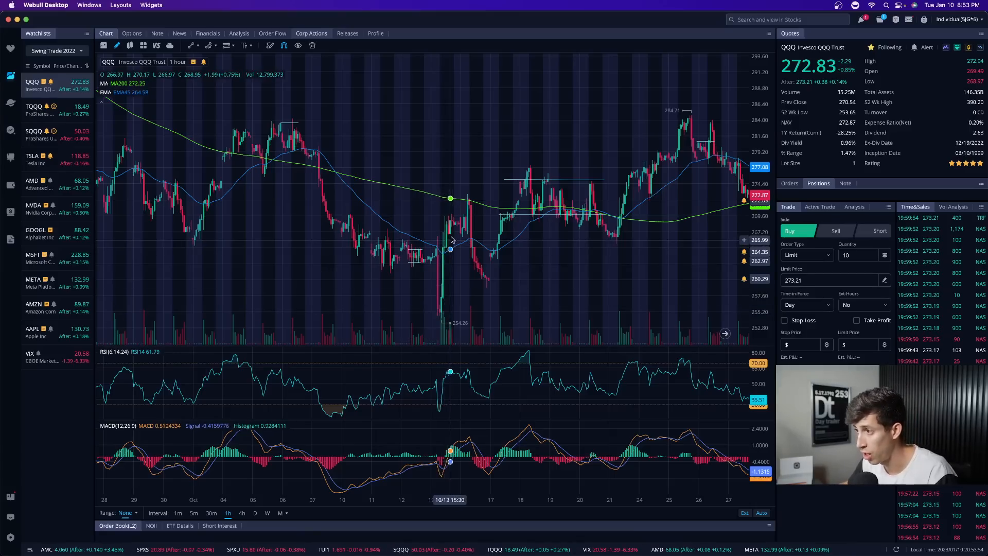
pyautogui.moveTo(464, 222)
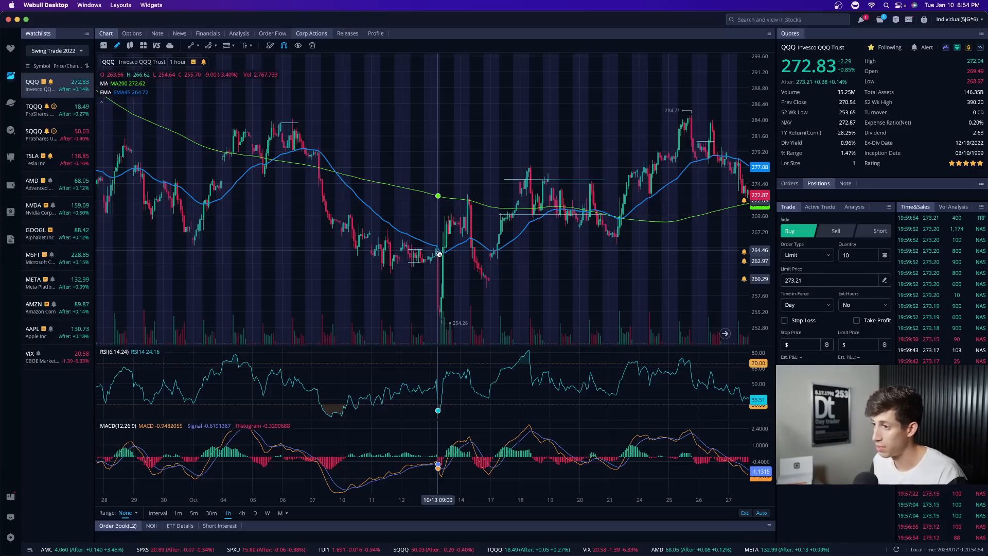
pyautogui.moveTo(465, 221)
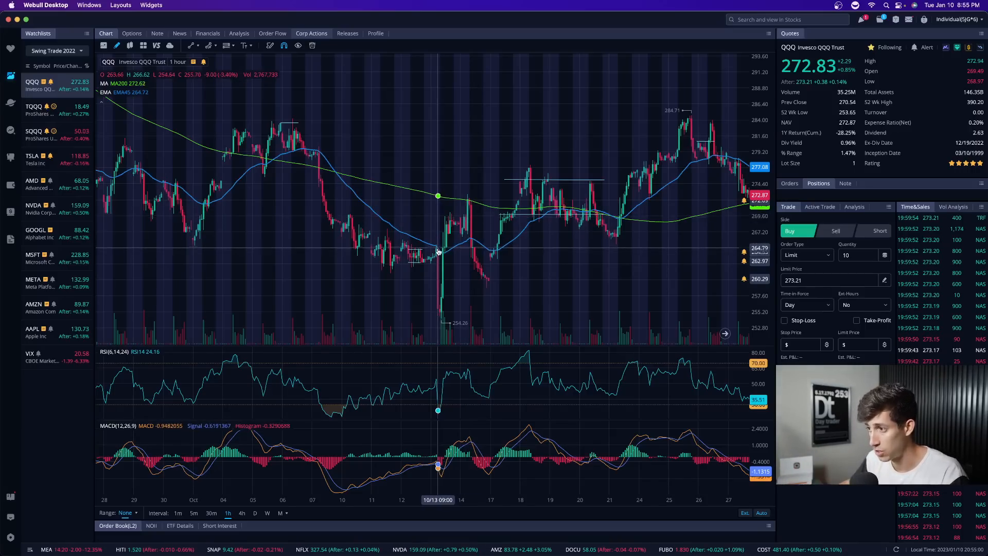
pyautogui.moveTo(435, 246)
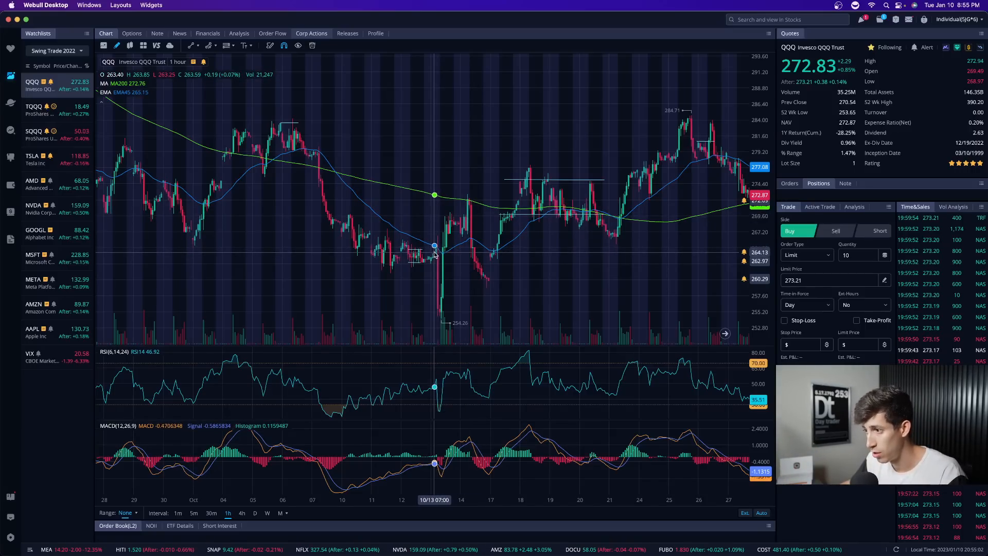
pyautogui.moveTo(443, 309)
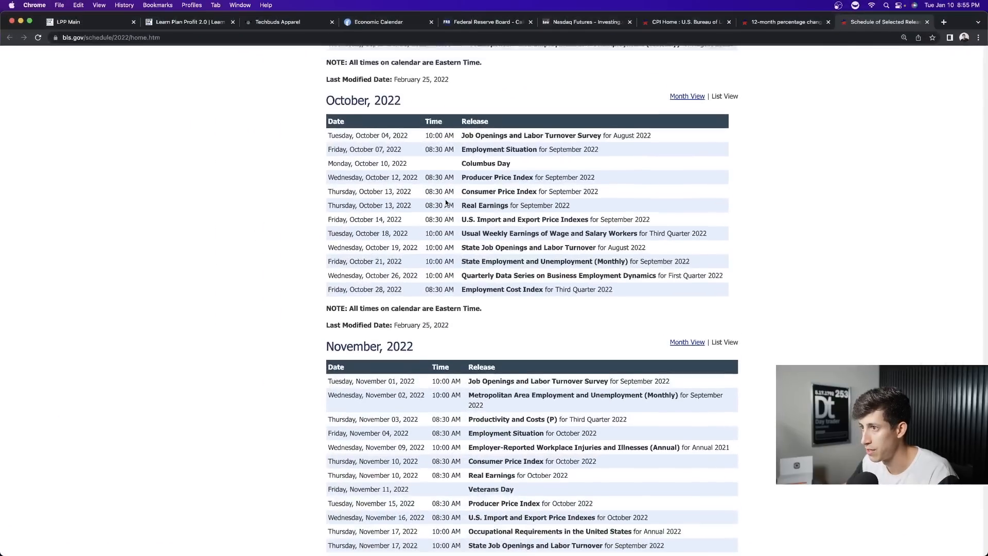
# Step: Scroll up the BLS page to the CPI selected-categories 12-month change chart
pyautogui.scroll(3)
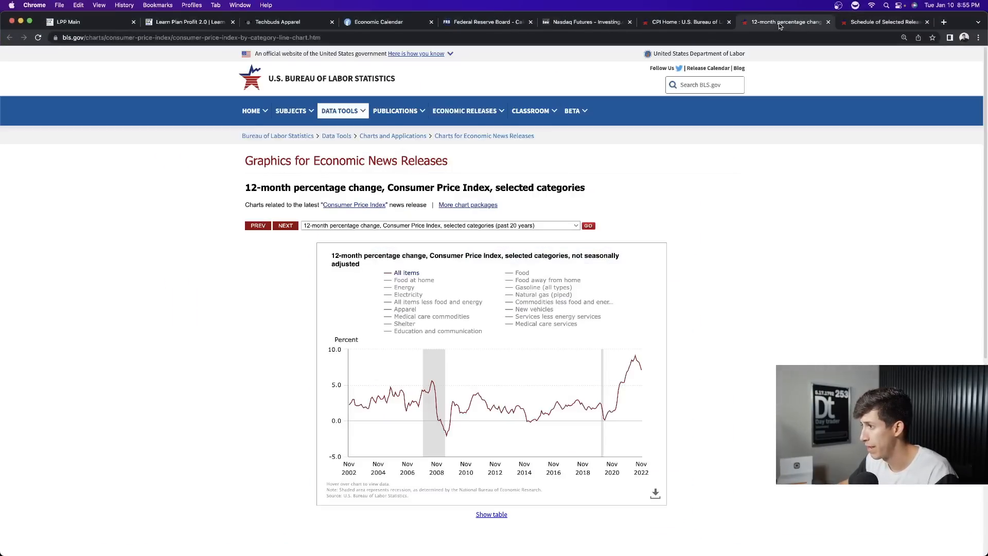
pyautogui.moveTo(635, 358)
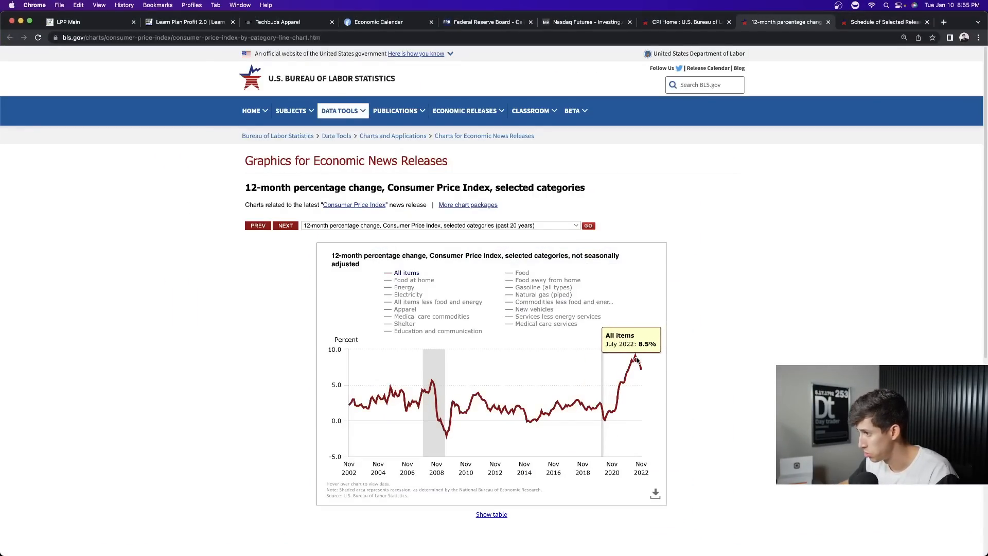
pyautogui.moveTo(640, 364)
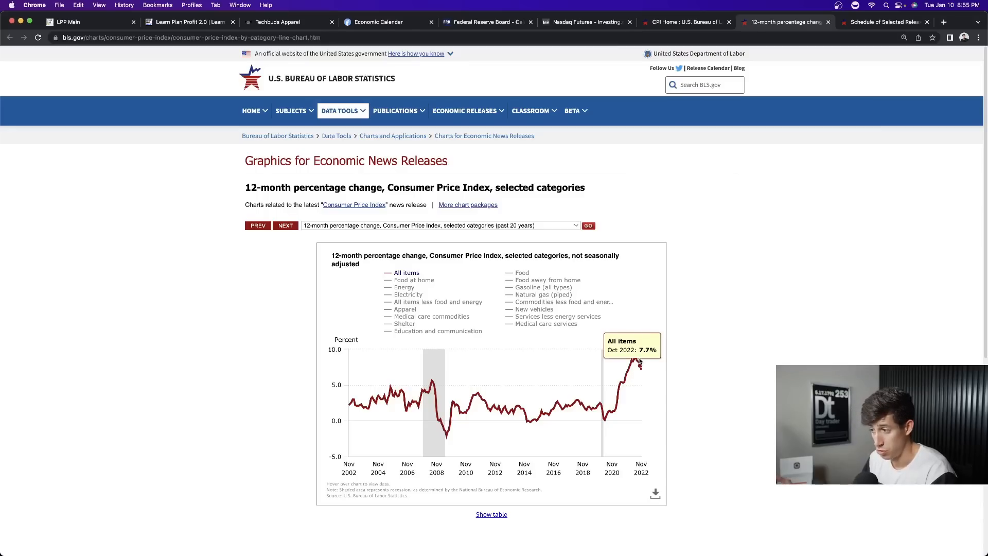
pyautogui.moveTo(634, 359)
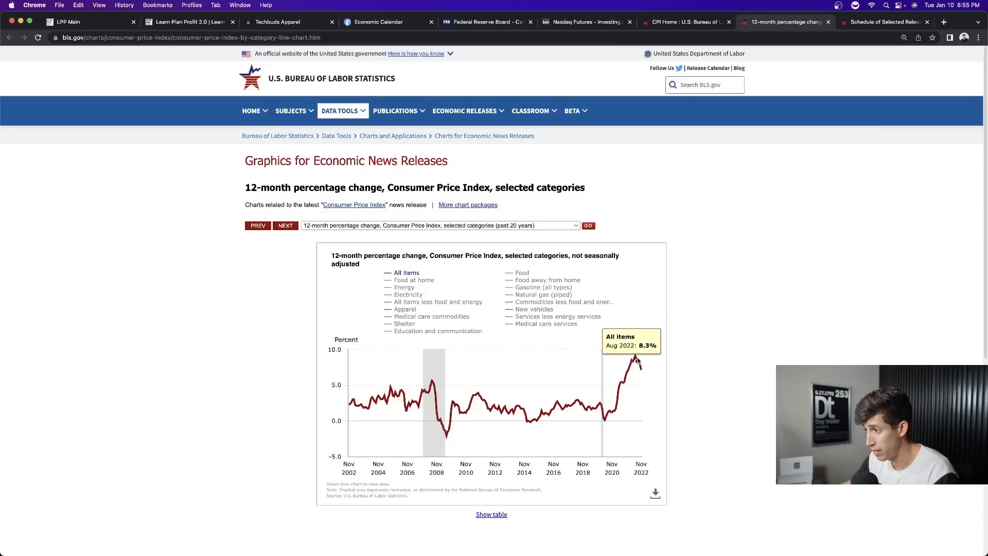
pyautogui.moveTo(638, 359)
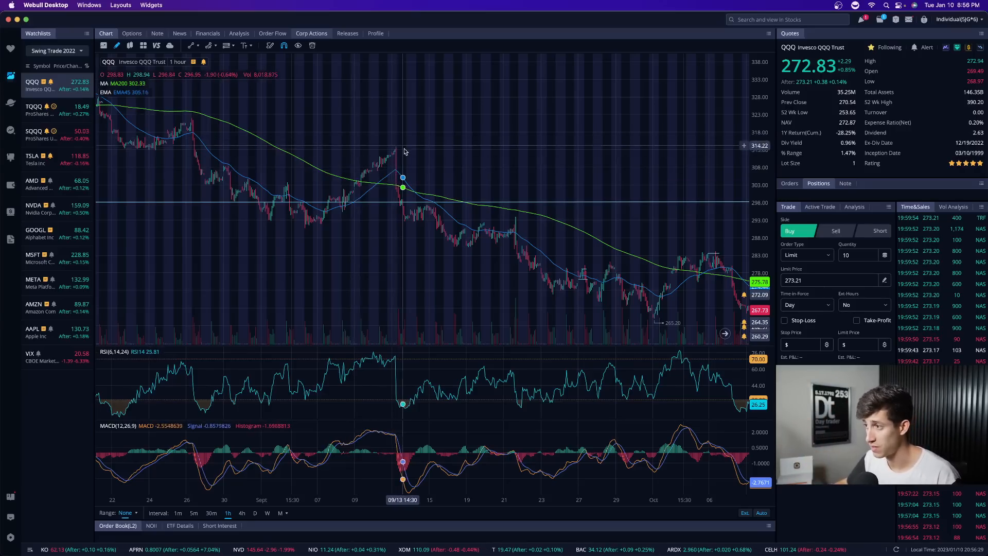
pyautogui.moveTo(502, 230)
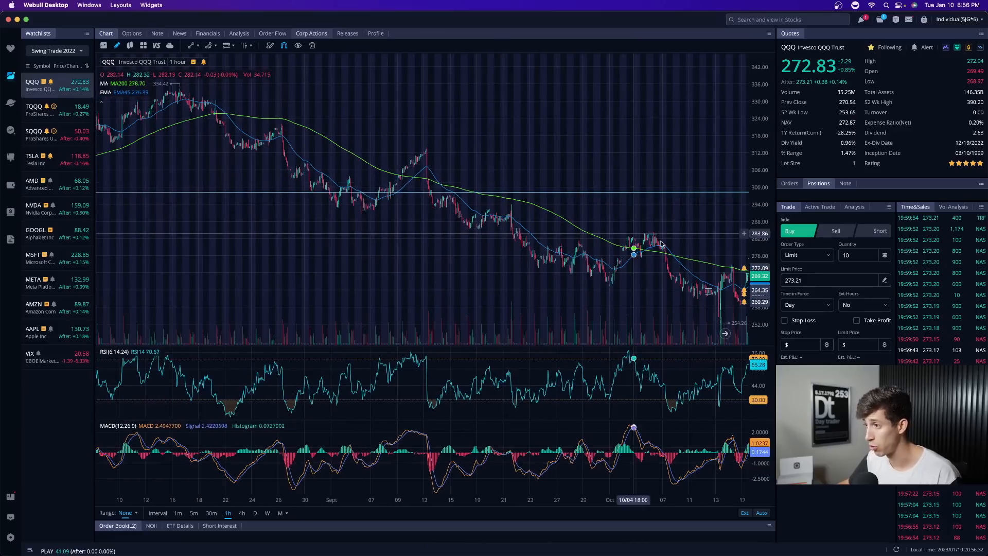
pyautogui.moveTo(464, 245)
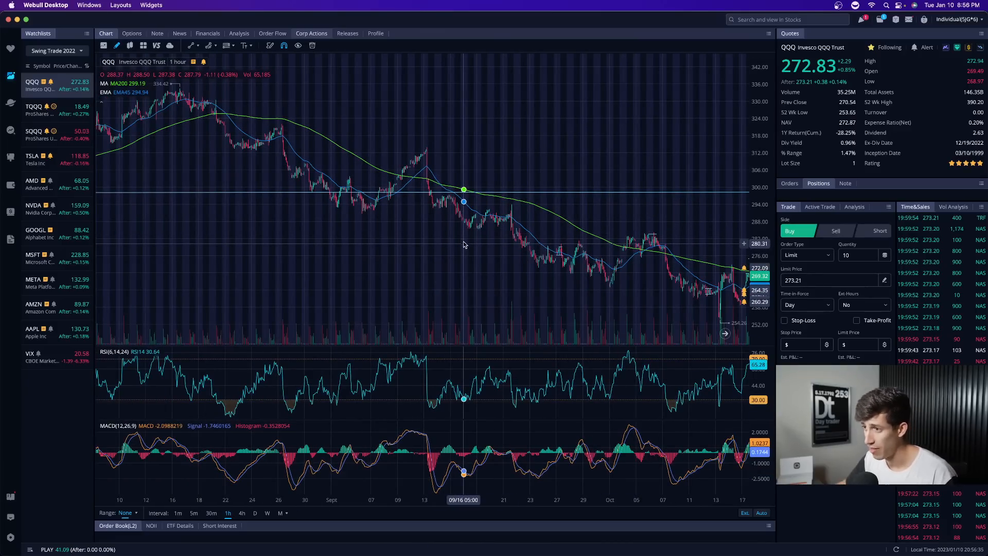
pyautogui.moveTo(462, 227)
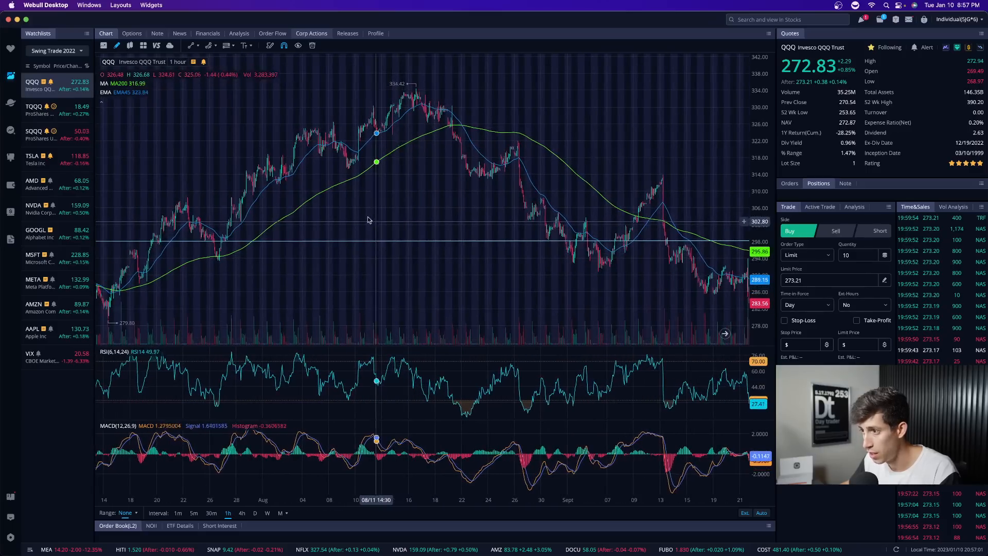
pyautogui.moveTo(359, 154)
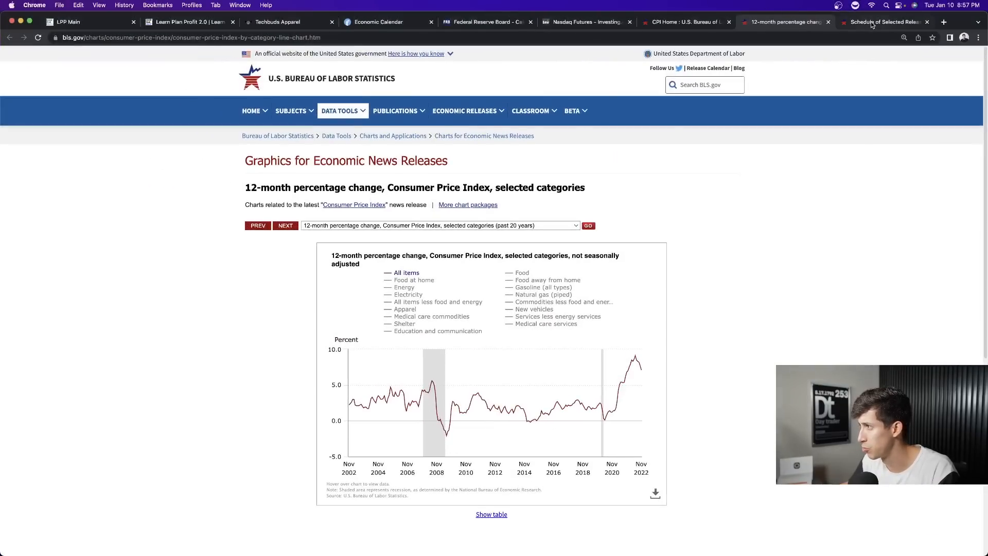
# Step: Switch to the BLS 2022 release schedule browser tab
pyautogui.click(882, 21)
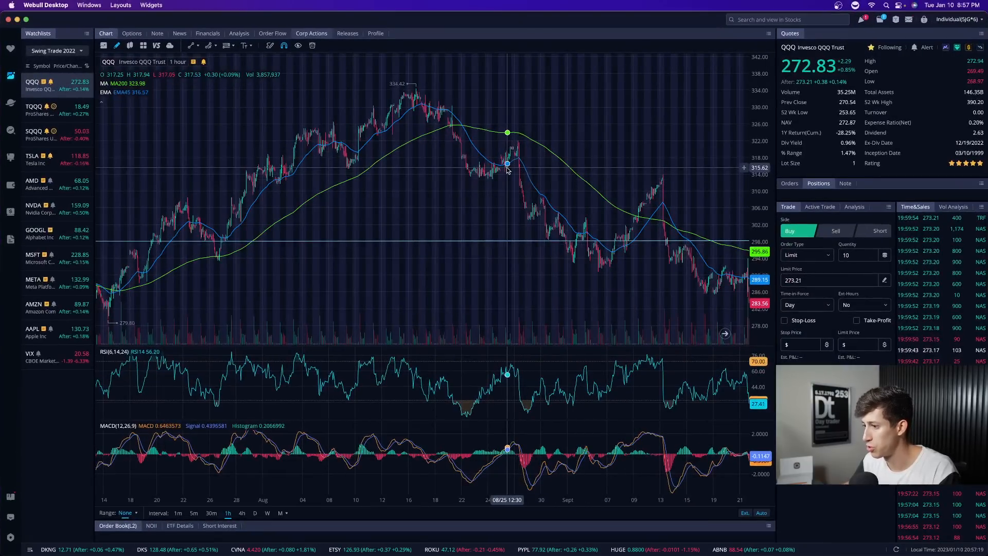
pyautogui.moveTo(416, 154)
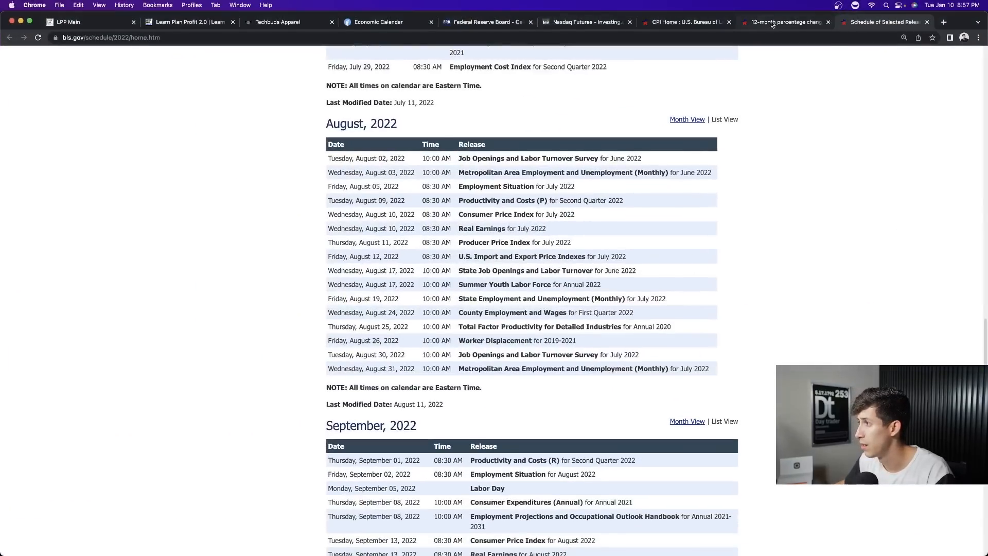
# Step: Return to the 12-month CPI change chart showing September 2022 at 8.2%
pyautogui.click(784, 22)
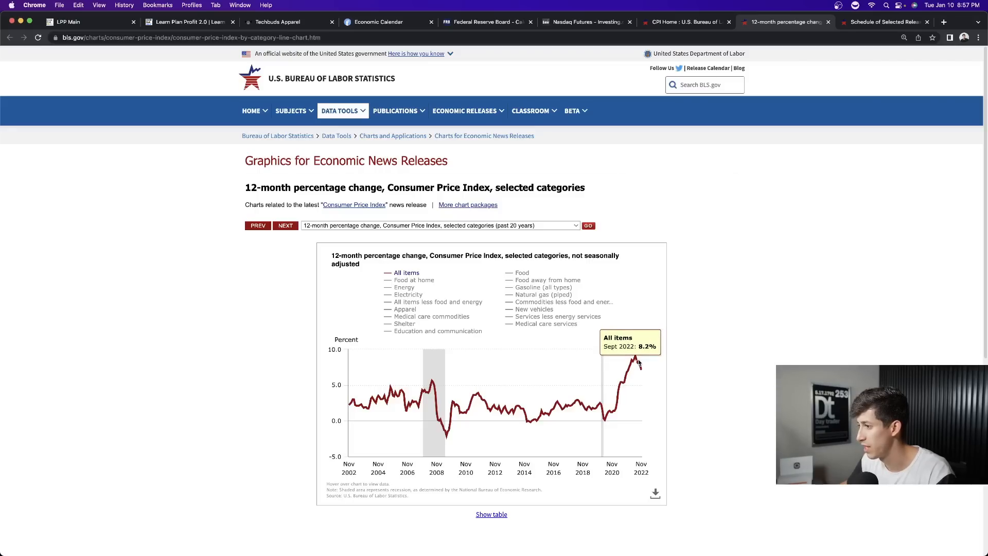
pyautogui.moveTo(715, 337)
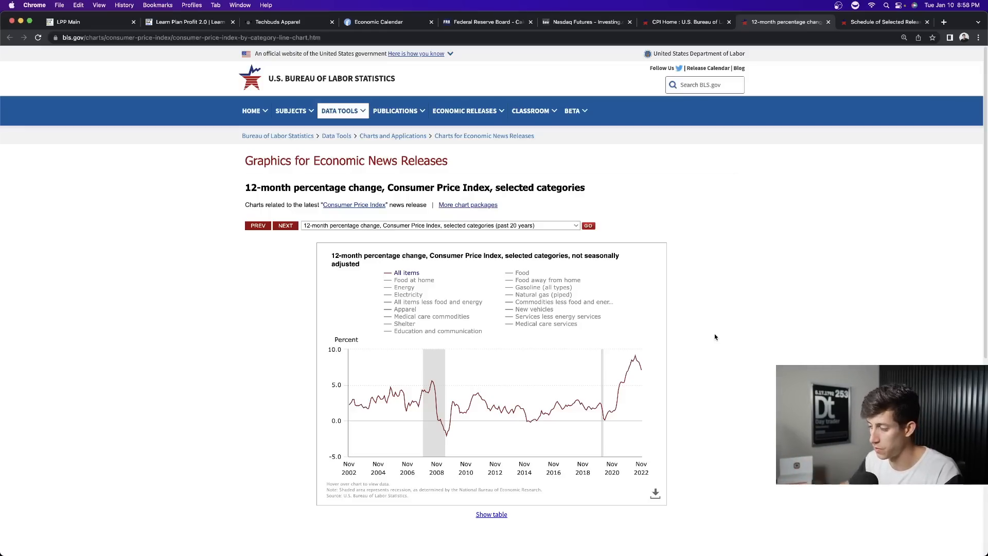
pyautogui.moveTo(713, 337)
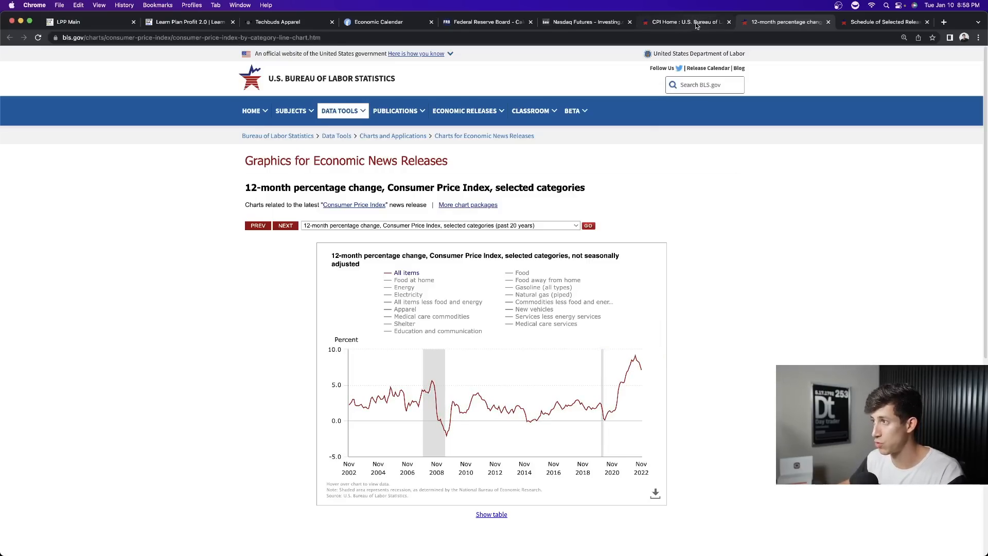
# Step: Open the November 2022 CPI news release PDF from the CPI Home page
pyautogui.click(684, 22)
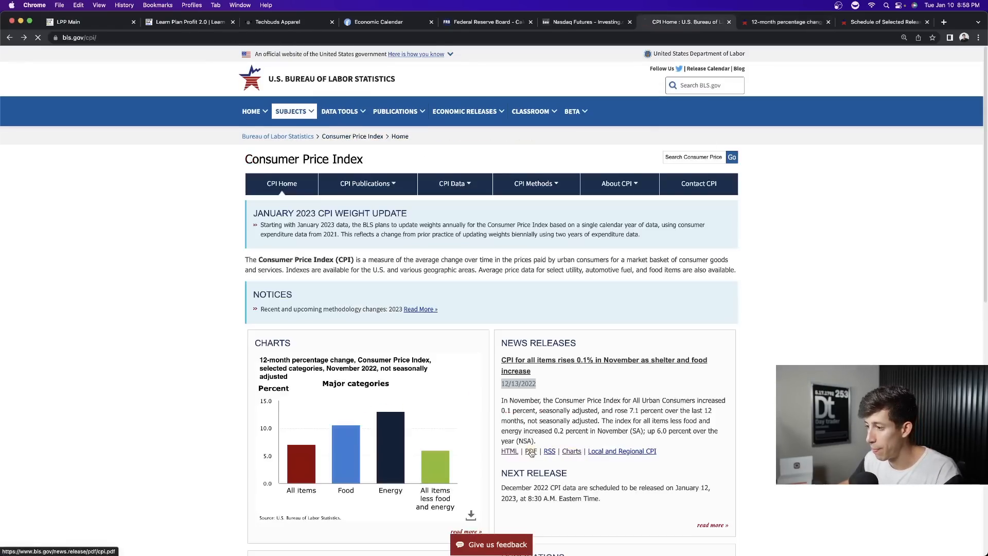
pyautogui.click(532, 452)
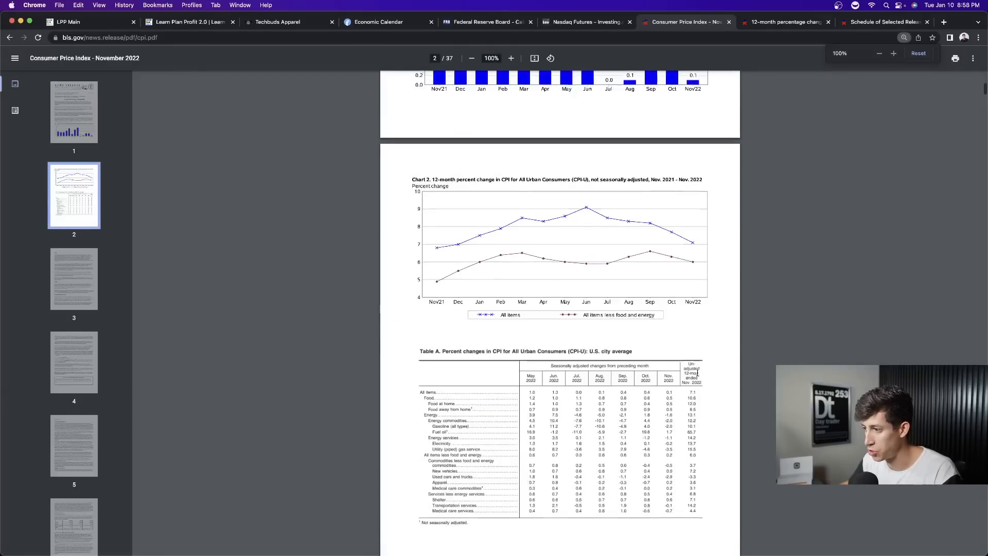
pyautogui.scroll(-3)
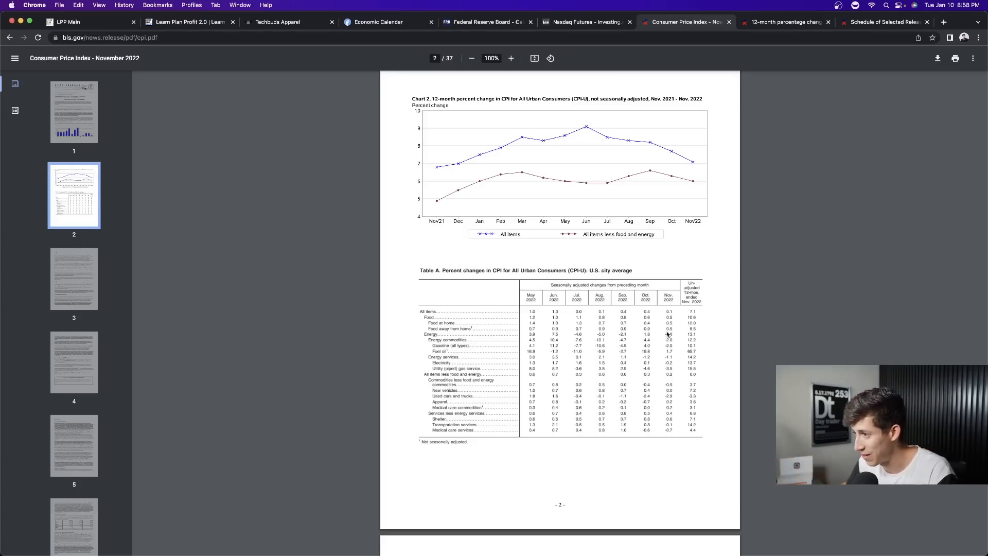
pyautogui.moveTo(662, 303)
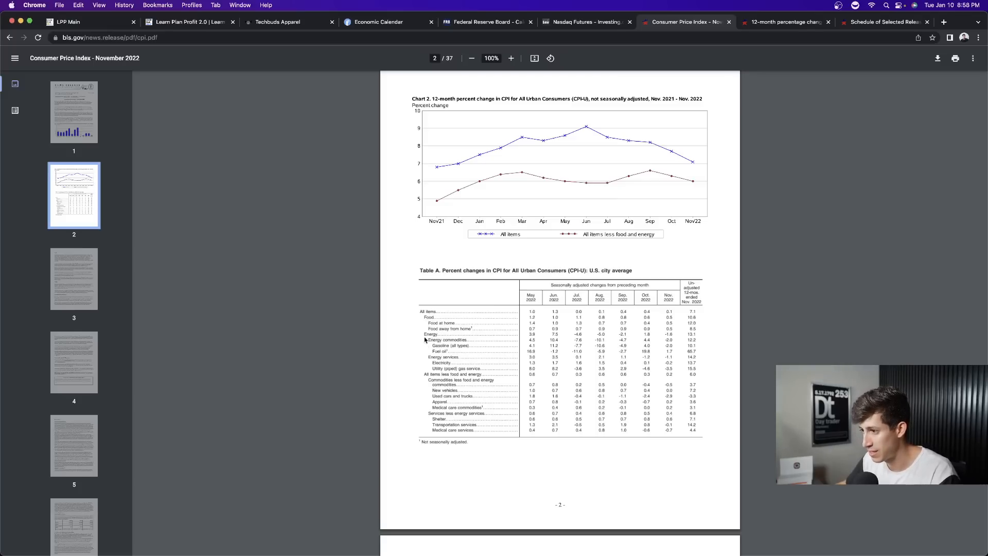
pyautogui.moveTo(421, 337)
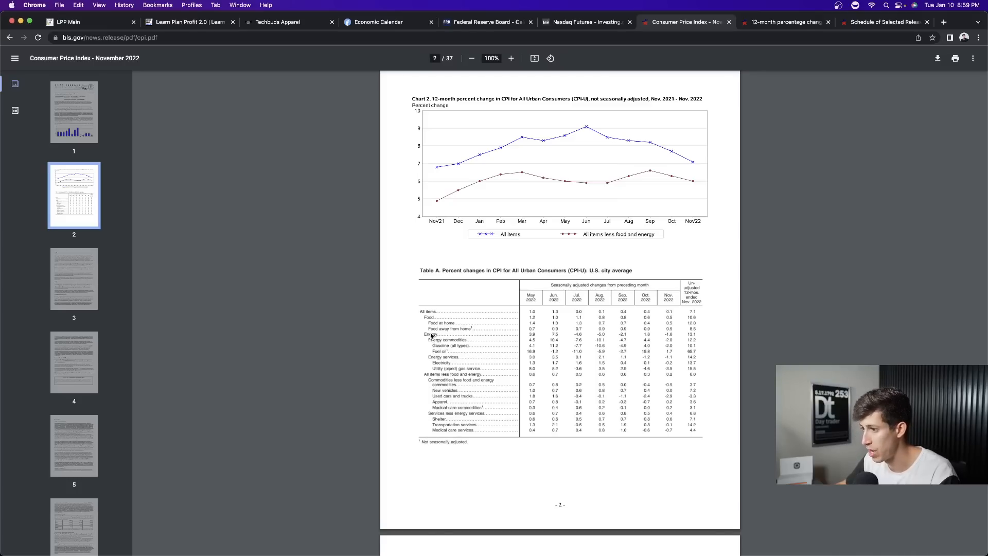
pyautogui.moveTo(681, 361)
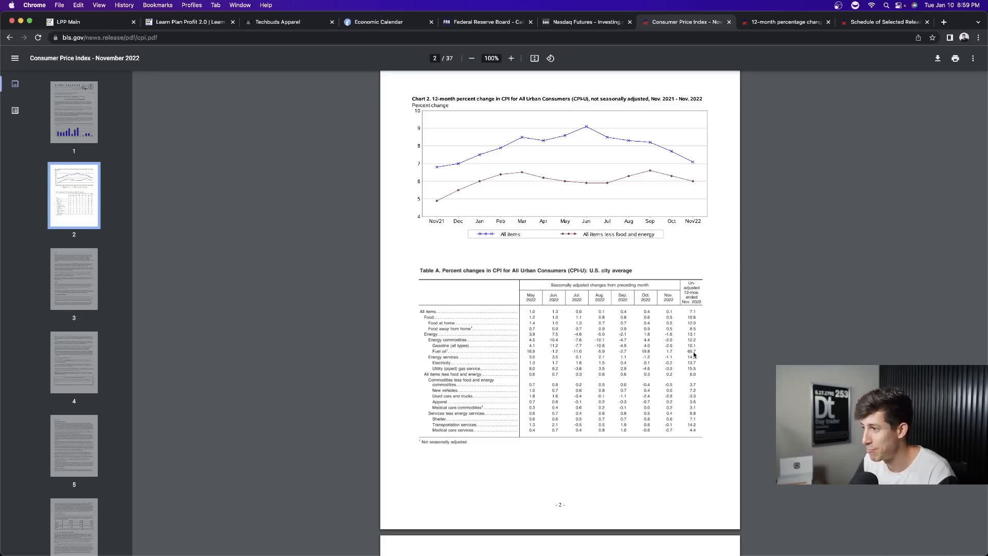
pyautogui.moveTo(698, 484)
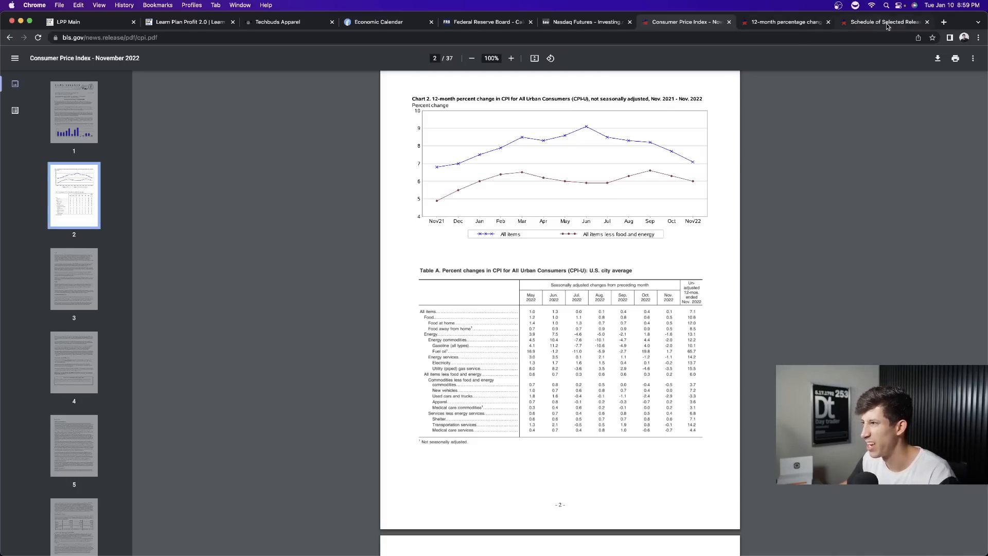
# Step: Switch to Webull to view the QQQ hourly chart around mid-August's 334 peak
pyautogui.click(885, 23)
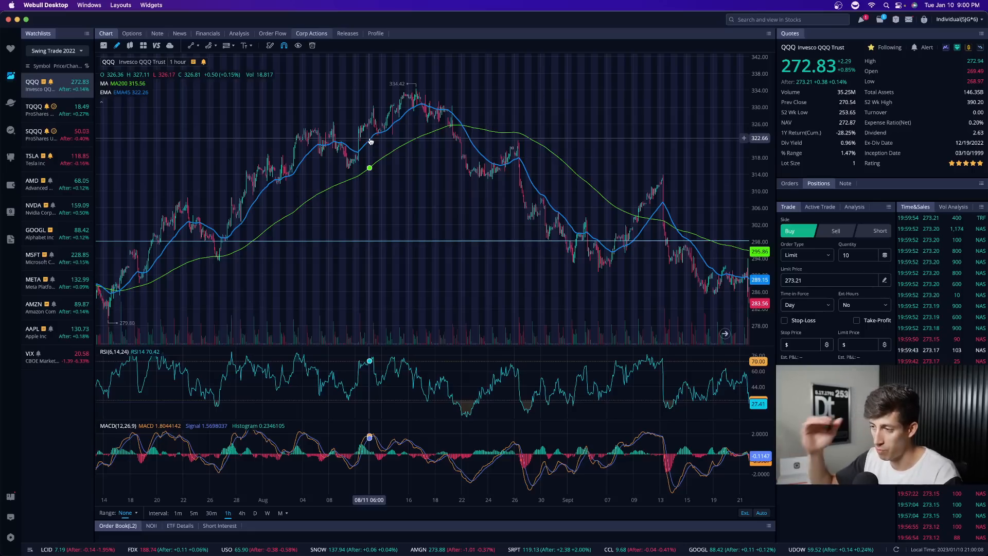
pyautogui.moveTo(413, 157)
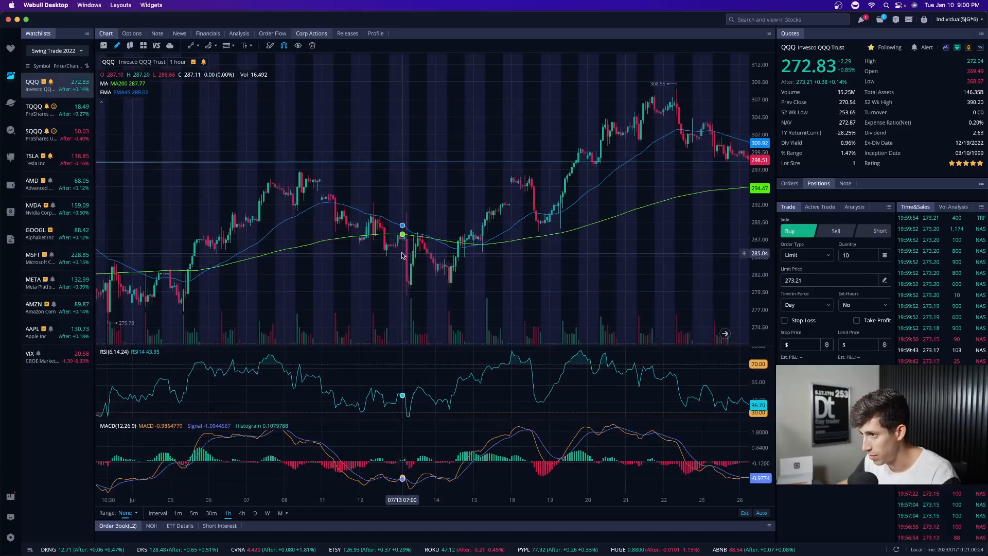
pyautogui.moveTo(407, 253)
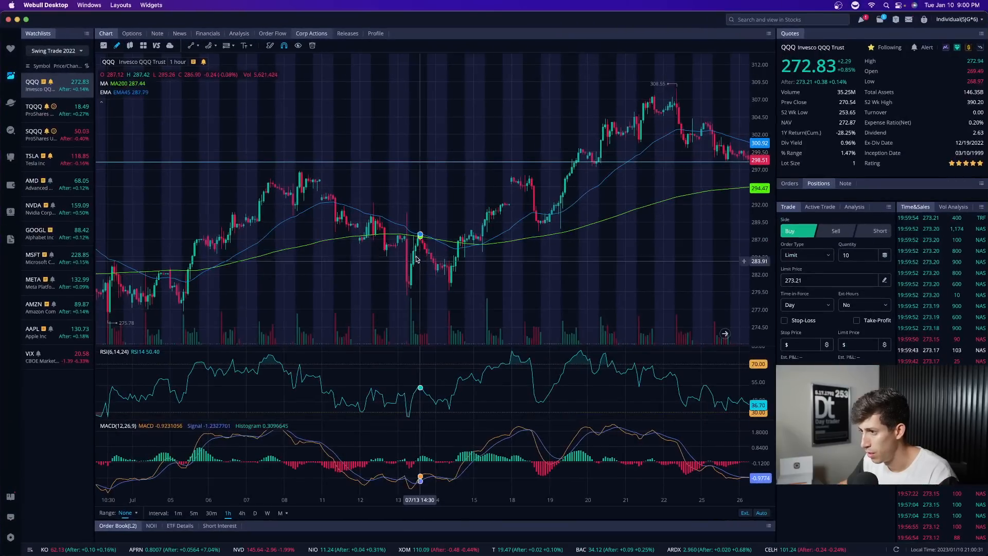
pyautogui.moveTo(408, 237)
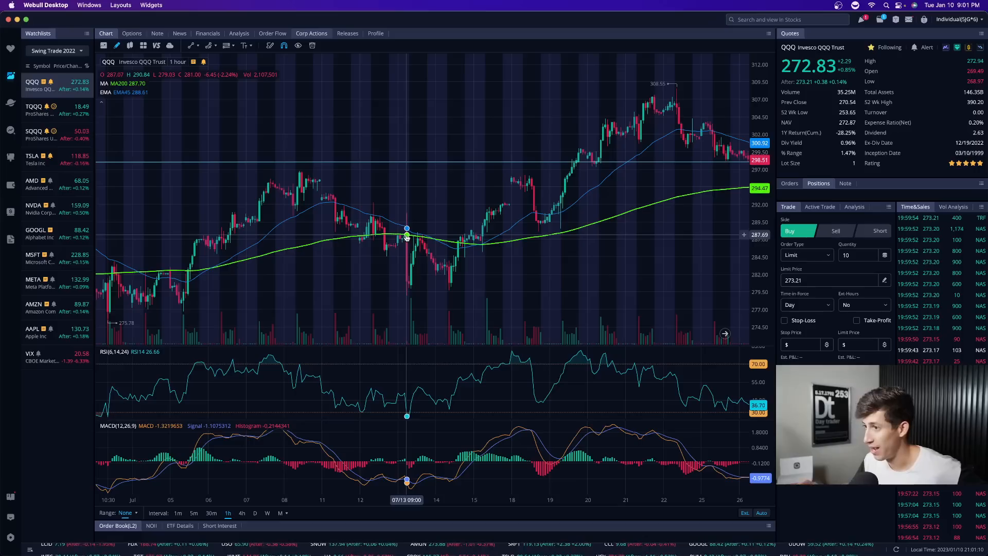
pyautogui.moveTo(596, 131)
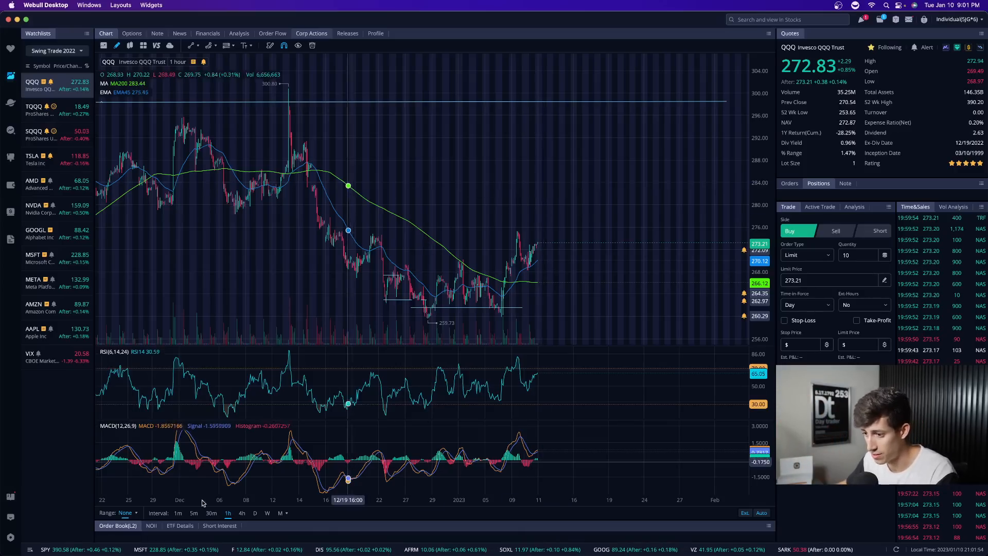
# Step: Switch QQQ to daily candles and review the 2022 CPI reactions
pyautogui.click(254, 513)
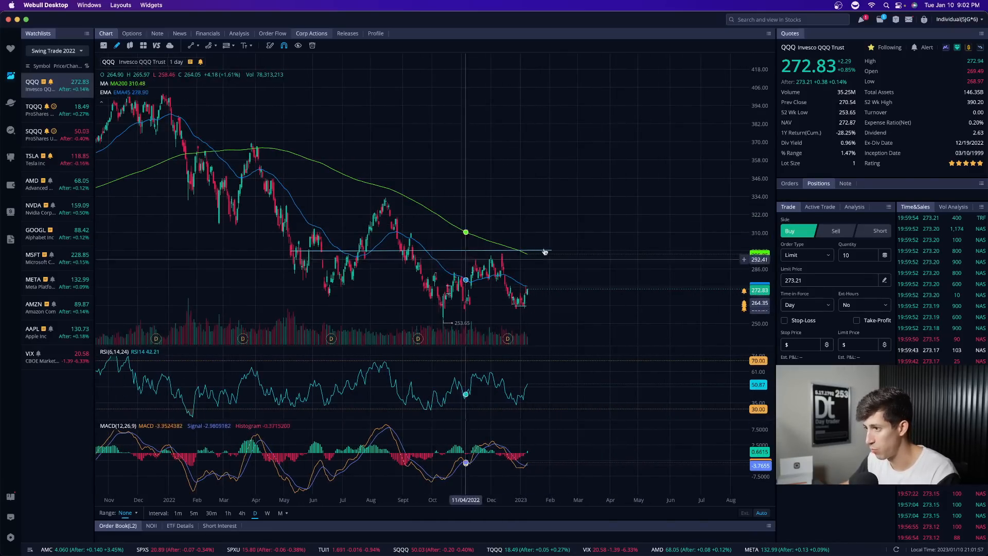
pyautogui.moveTo(564, 253)
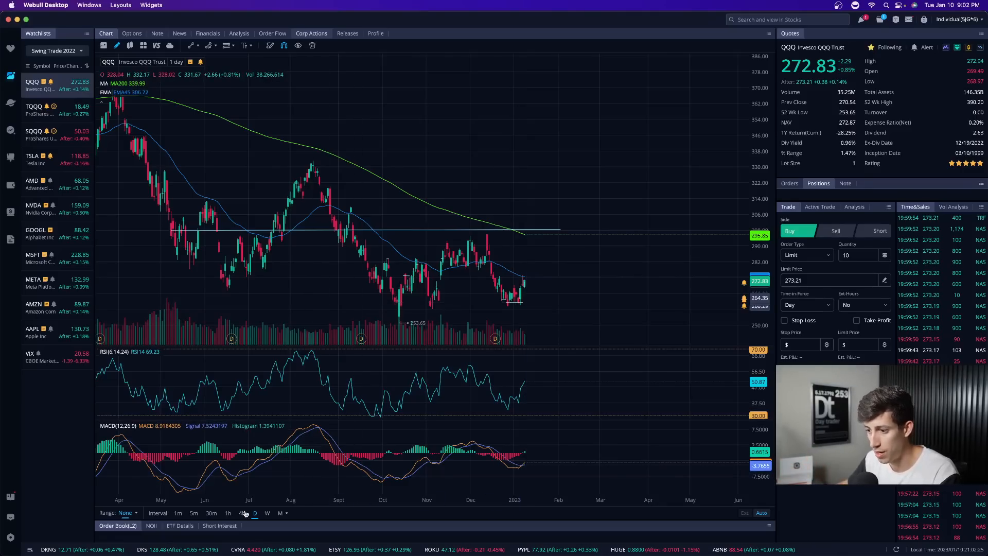
pyautogui.click(242, 512)
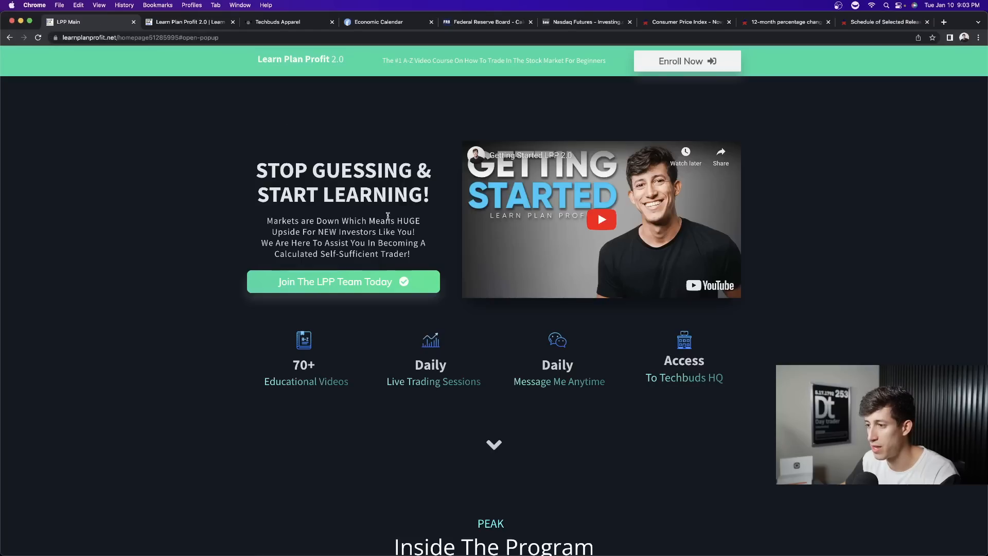
pyautogui.moveTo(447, 414)
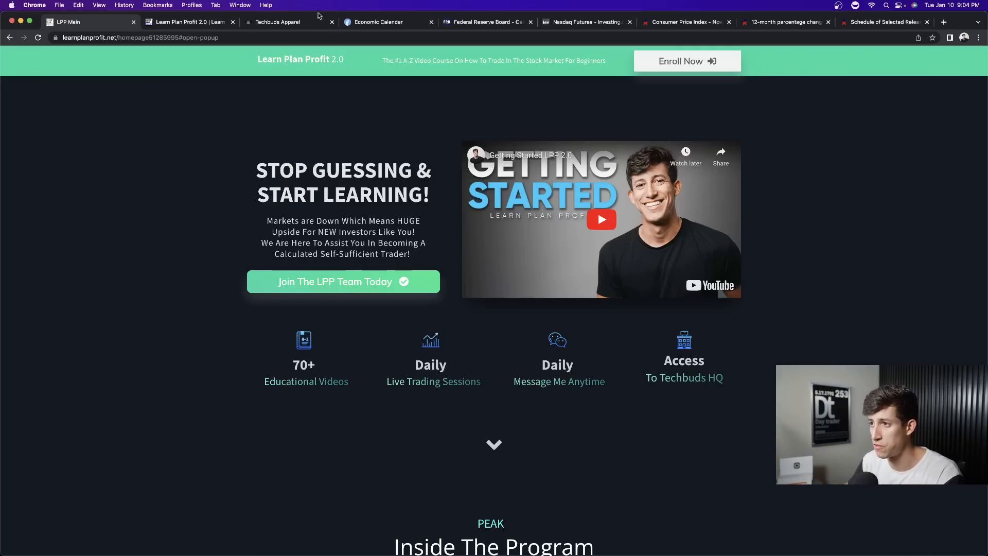
# Step: Show the Apple Ultra Watch giveaway slide on the Techbuds Apparel homepage
pyautogui.click(278, 21)
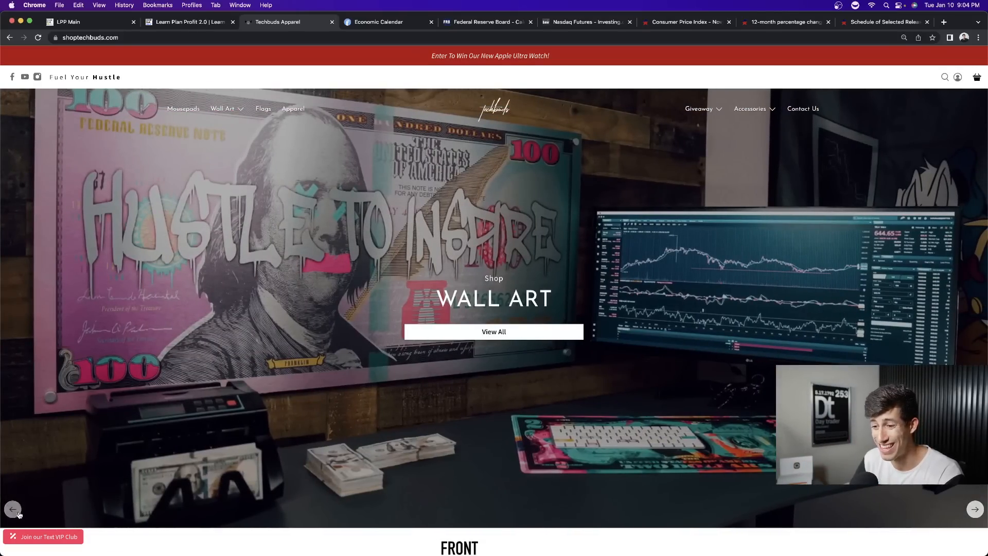
pyautogui.click(12, 509)
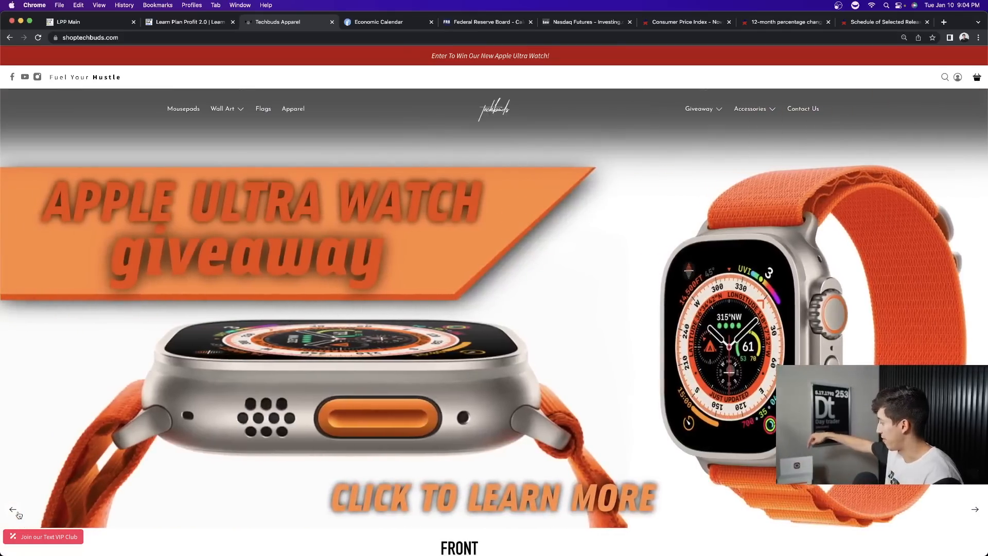